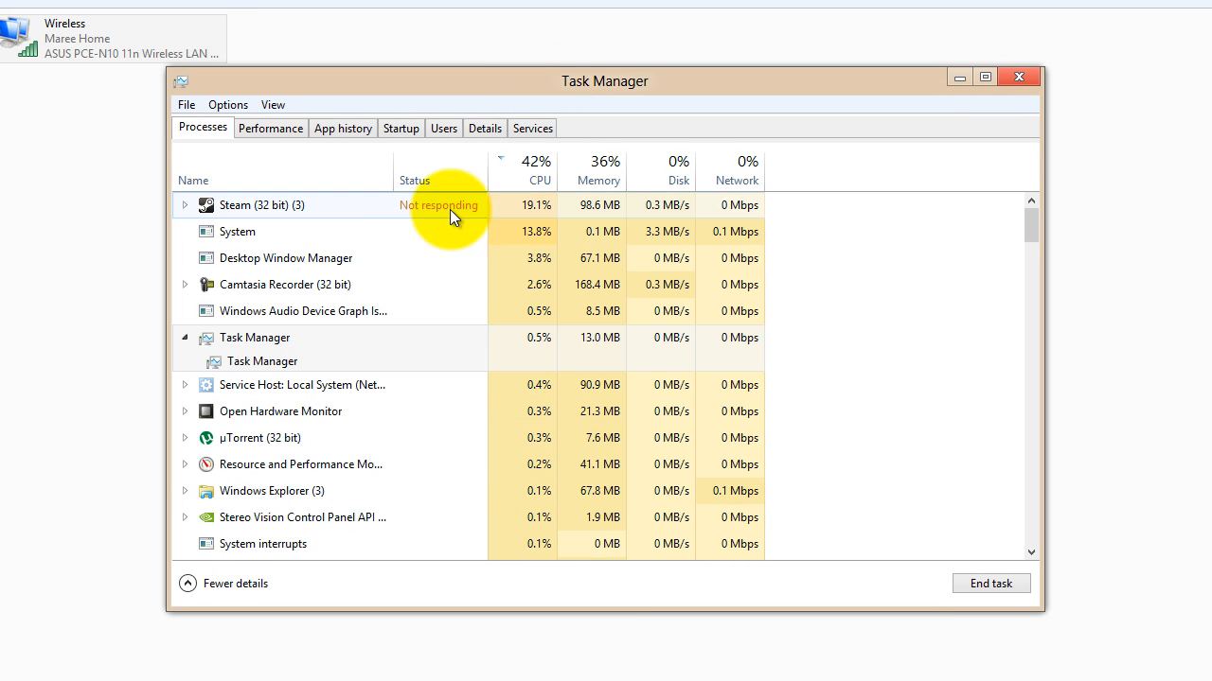
- Nudge the Task Manager window down so it sits over Network Connections
left_click(991, 583)
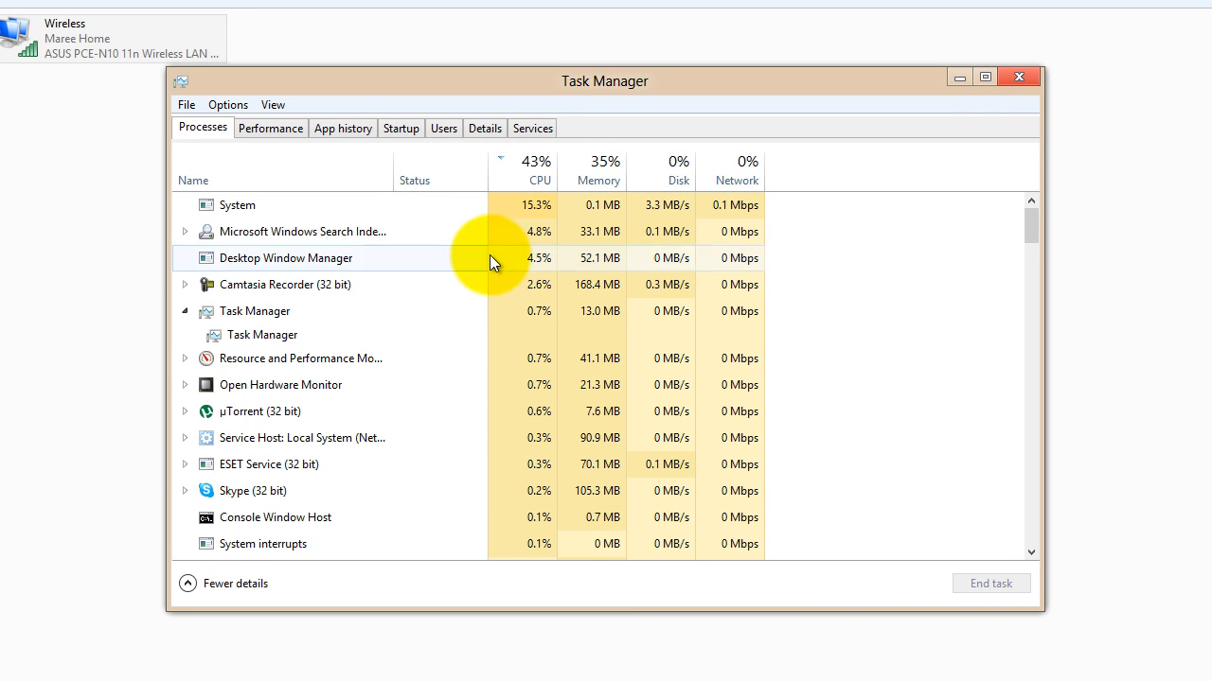
left_click_drag(605, 80, 617, 106)
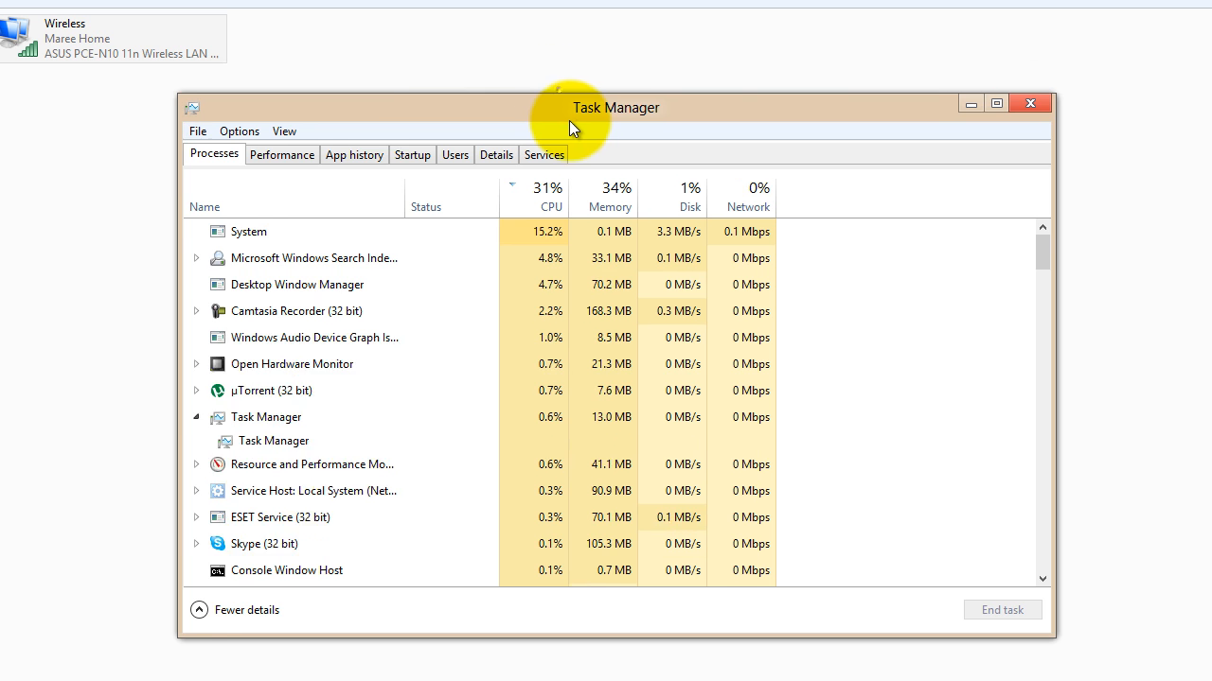
left_click_drag(615, 106, 634, 153)
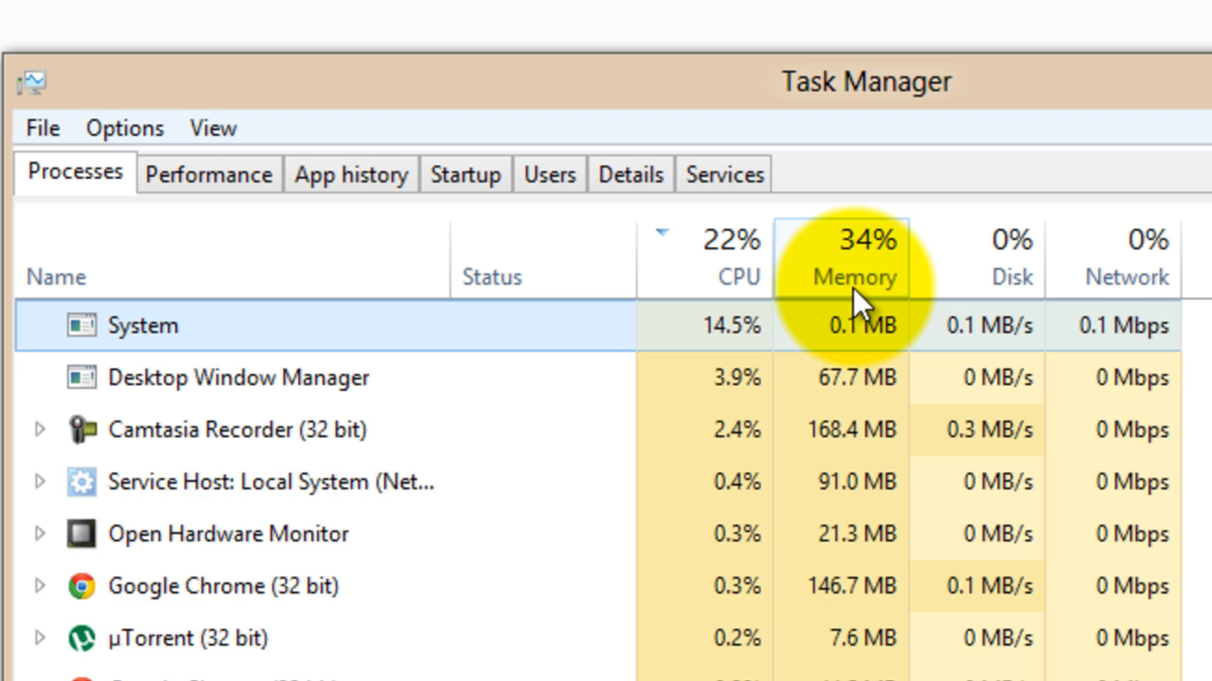
mouse_move(867, 231)
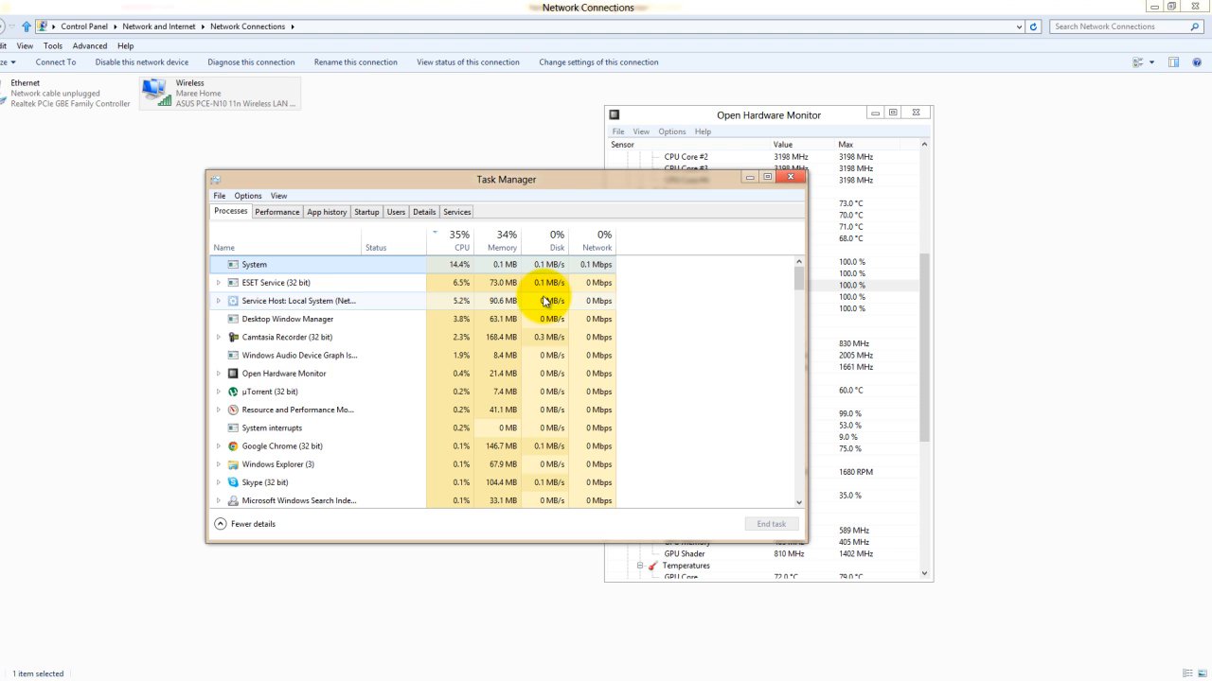
- Bring Open Hardware Monitor forward to read CPU/GPU temperatures, then minimize it
left_click(768, 115)
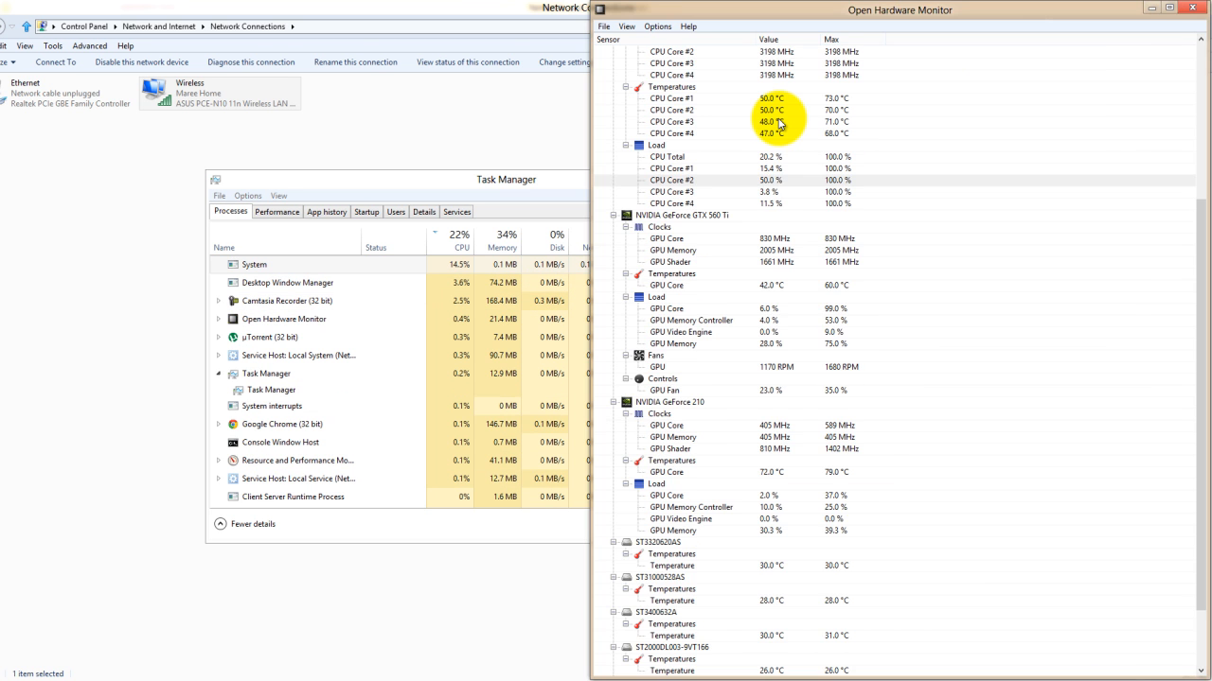
left_click(1192, 10)
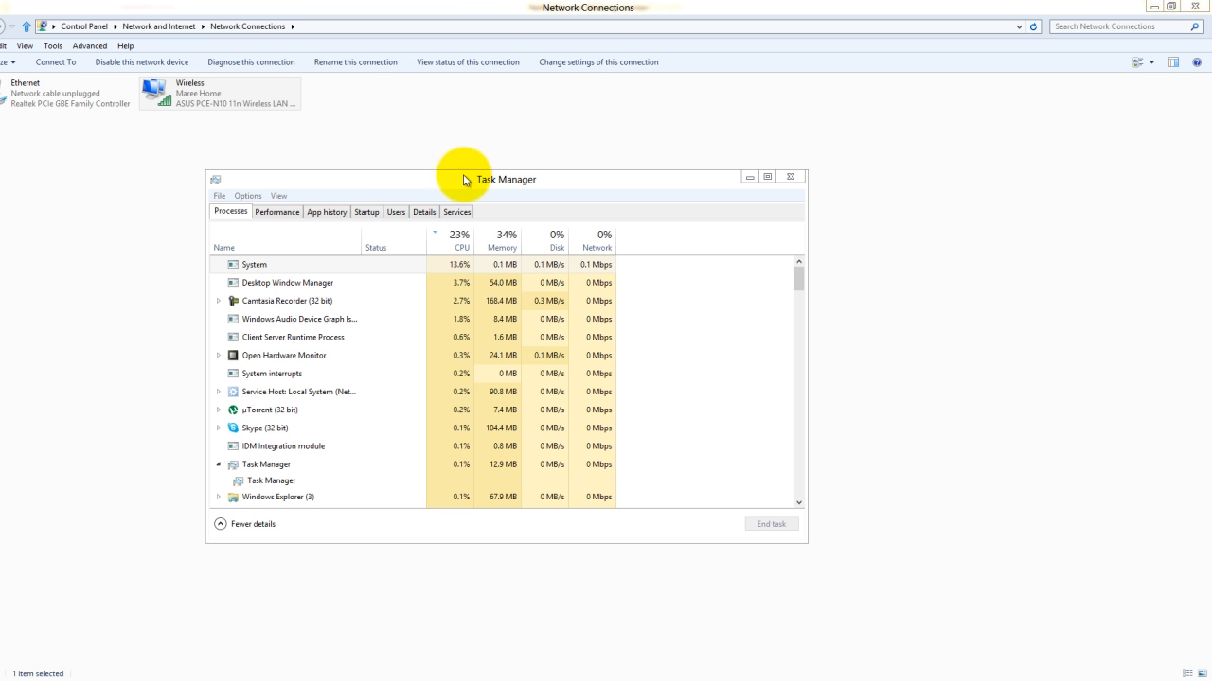
- Move the Task Manager window aside so the Wireless adapter in Network Connections is visible
left_click_drag(508, 178, 482, 151)
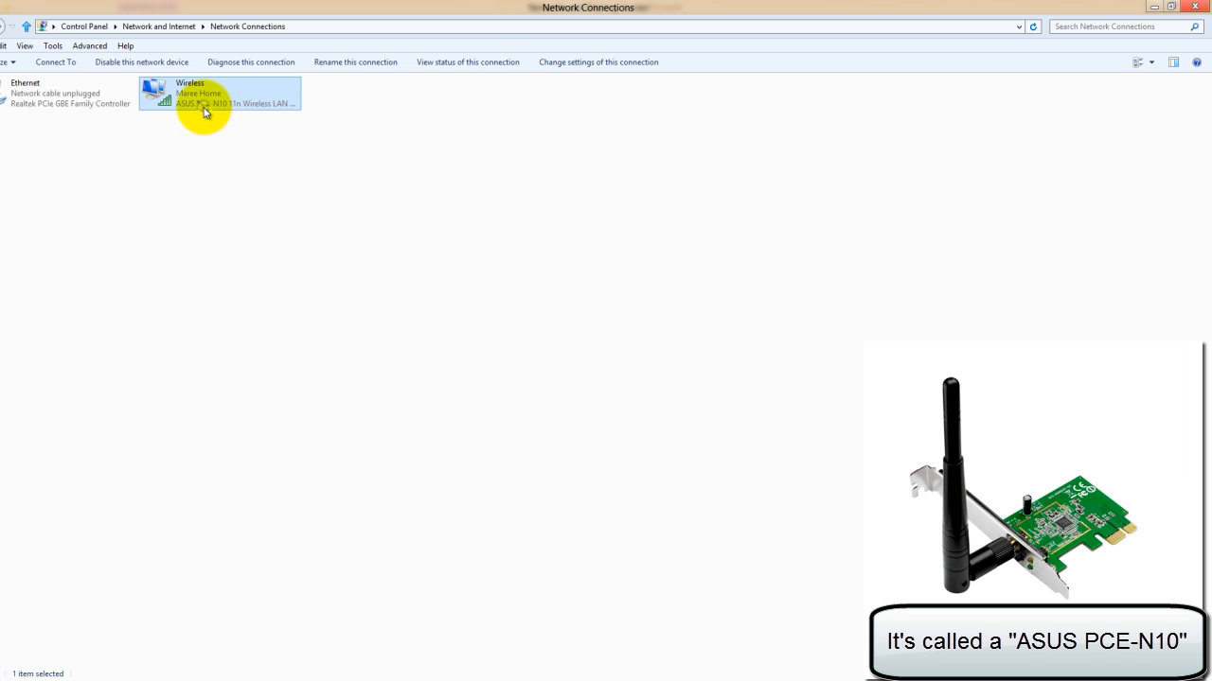
mouse_move(670, 430)
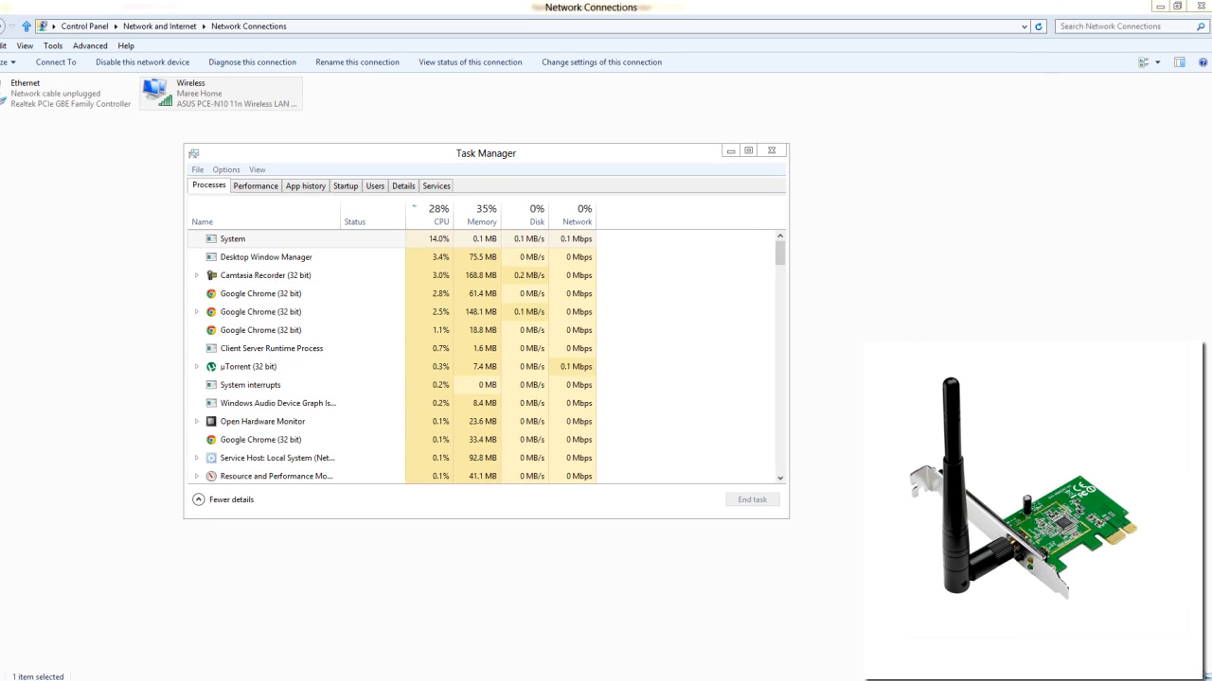
left_click_drag(484, 153, 666, 128)
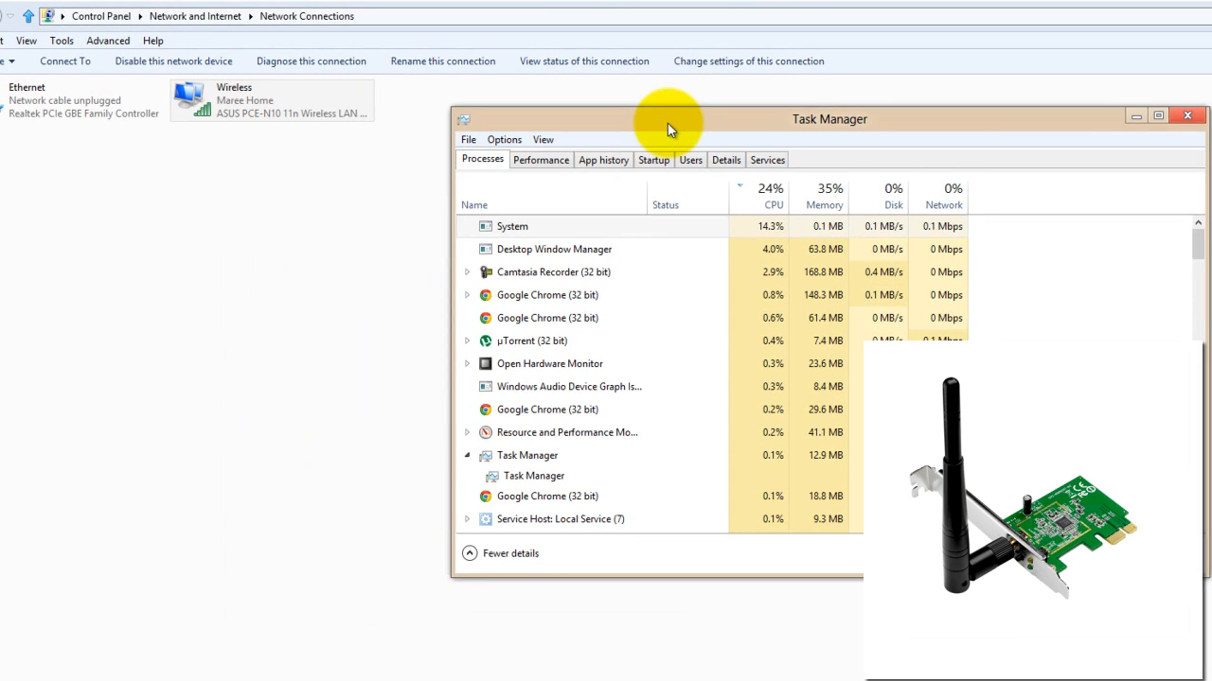
left_click_drag(829, 117, 380, 159)
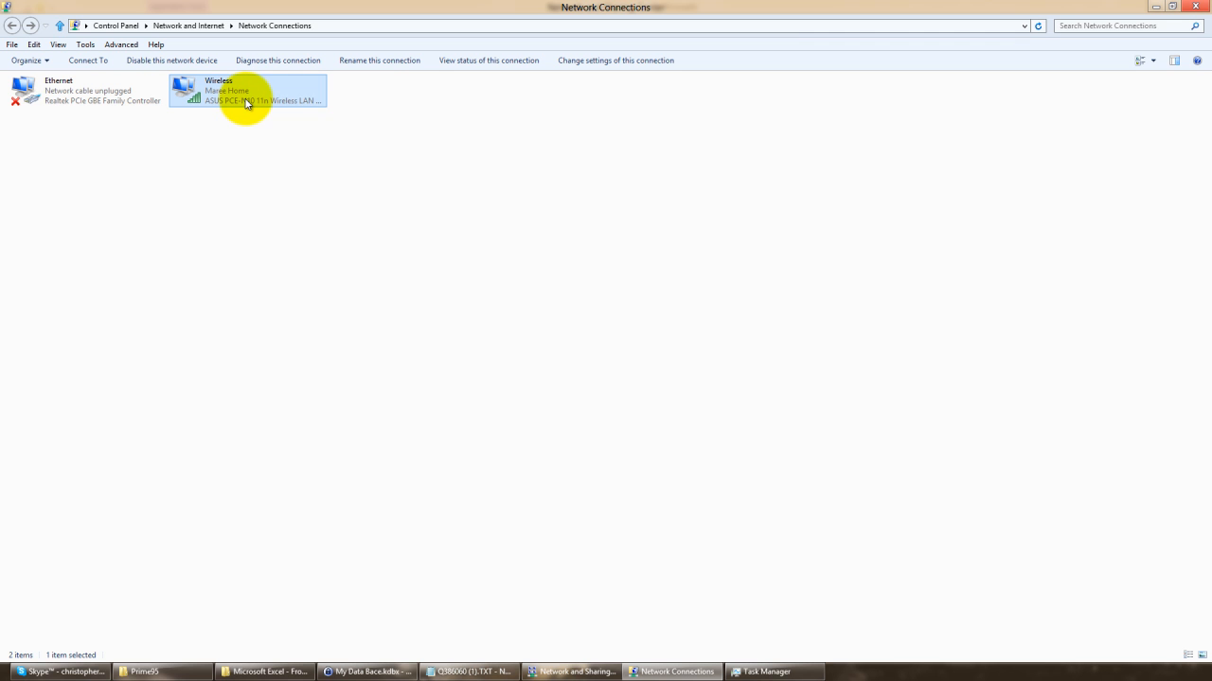
- Disable the Wireless connection from its context menu and bring Task Manager back in front
right_click(248, 91)
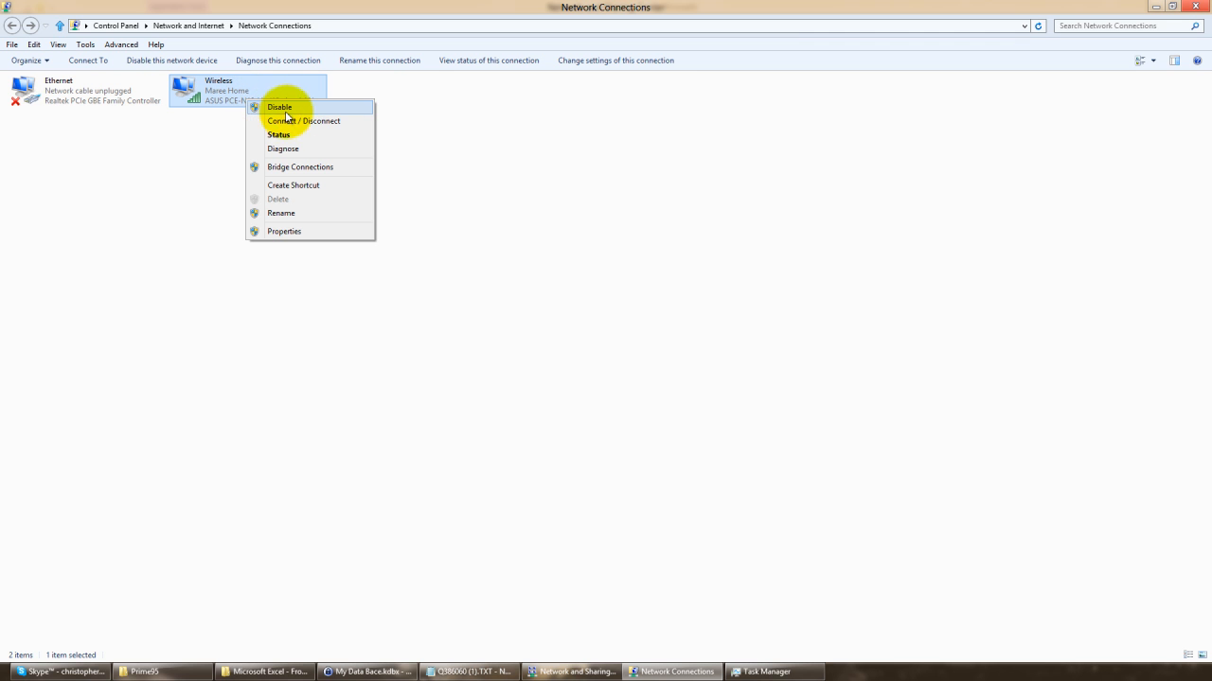
left_click(280, 106)
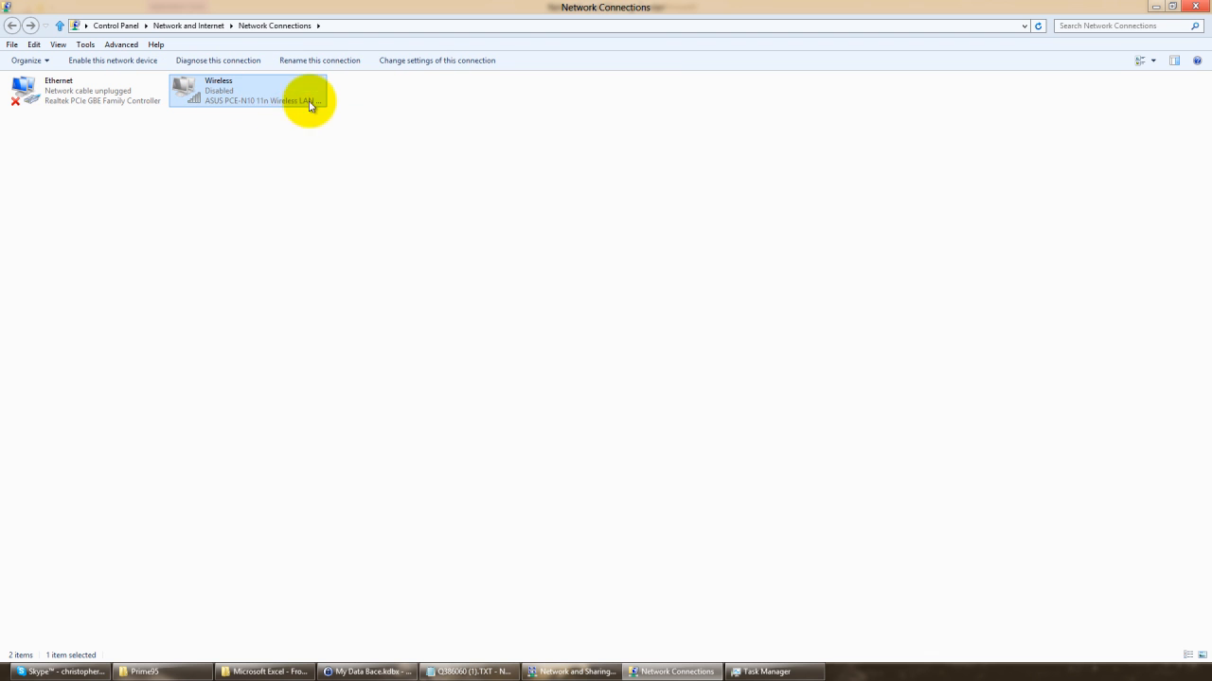
left_click(774, 672)
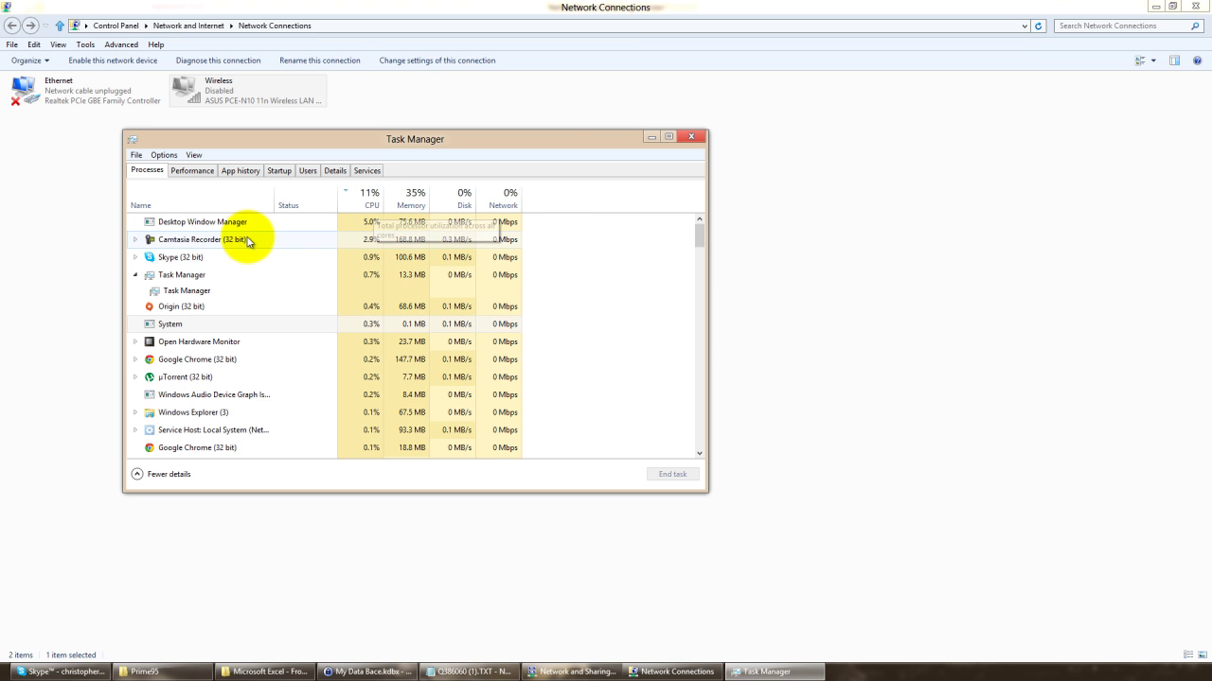
scroll("down", 3)
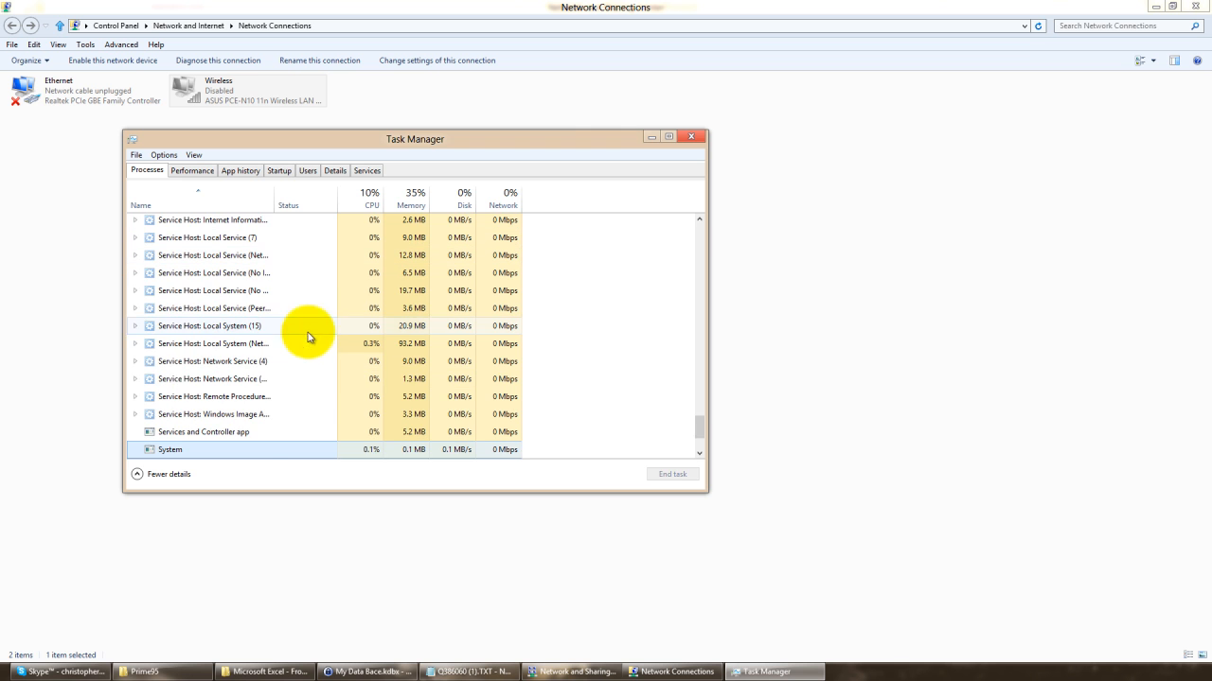
scroll("down", 3)
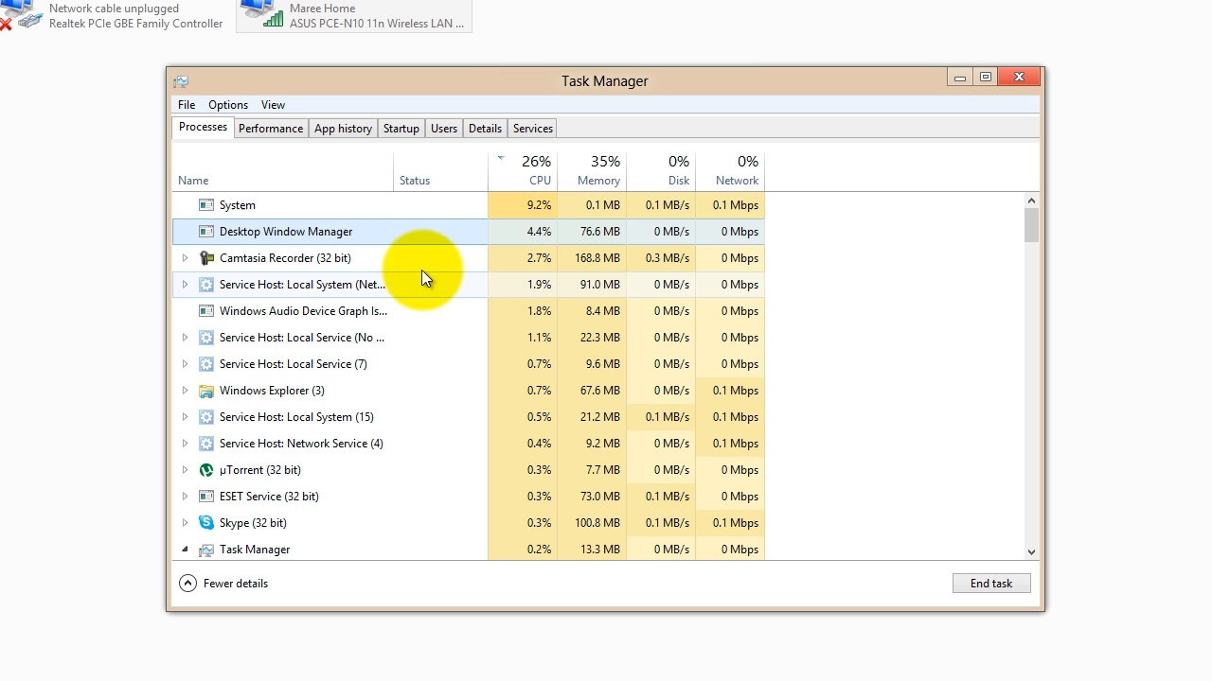
mouse_move(534, 182)
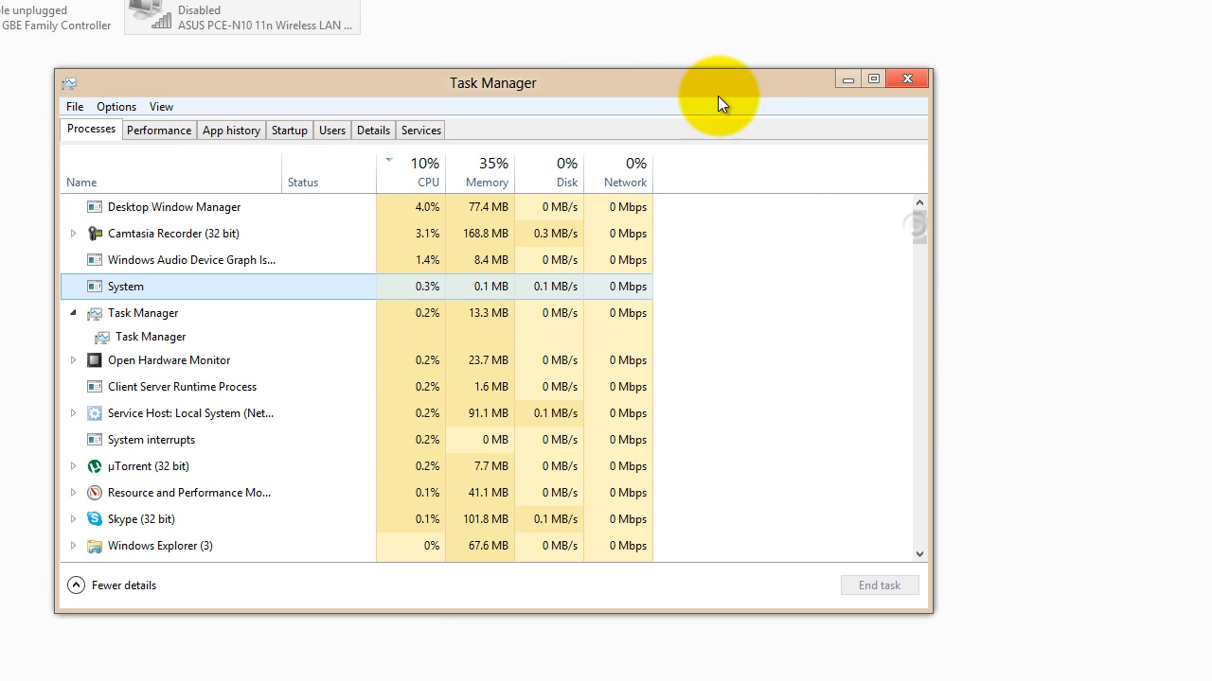
left_click_drag(493, 83, 651, 193)
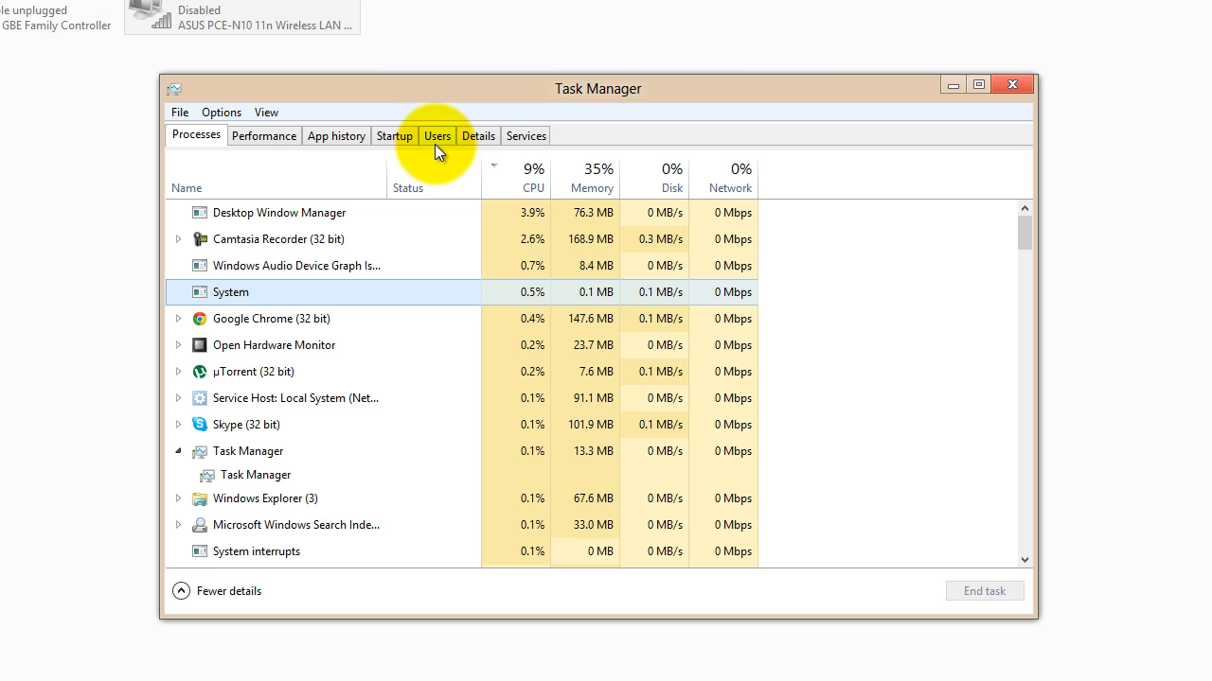
mouse_move(407, 310)
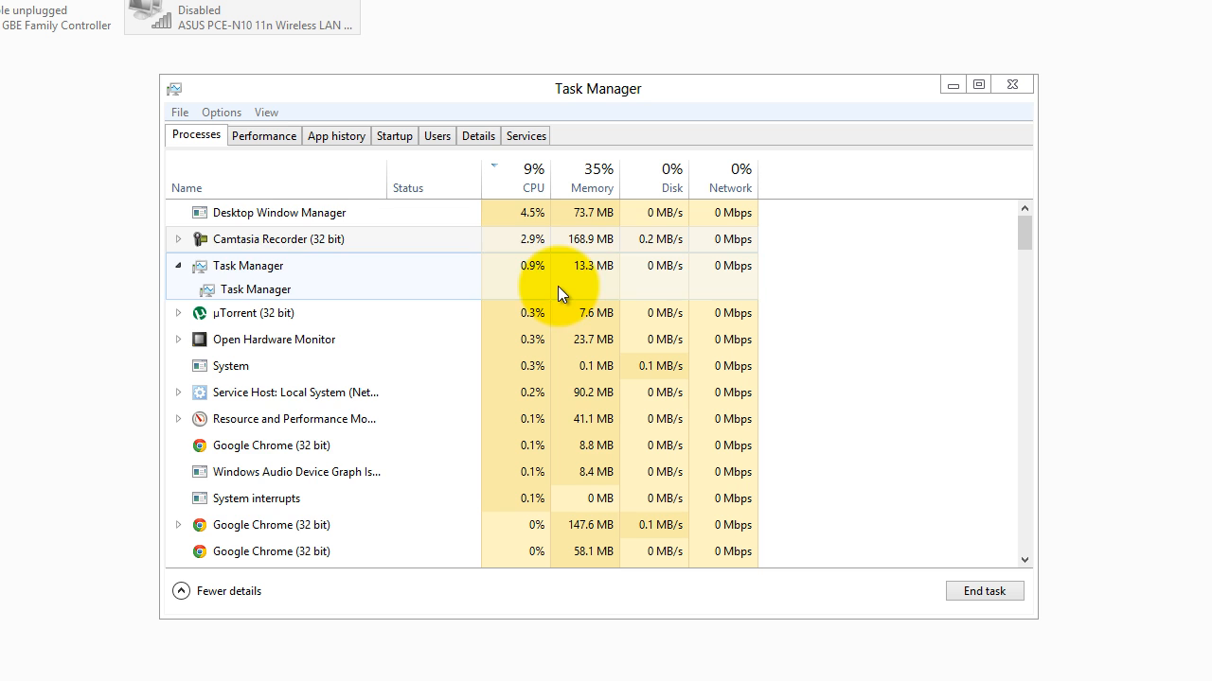
left_click(280, 212)
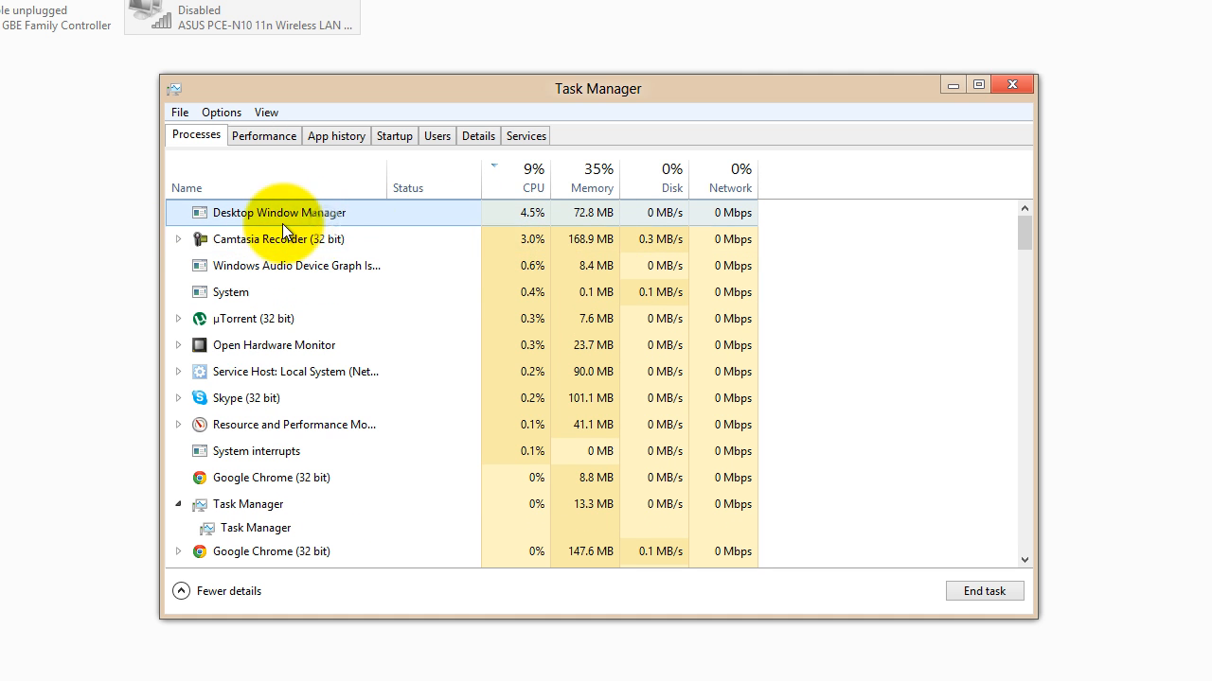
mouse_move(458, 233)
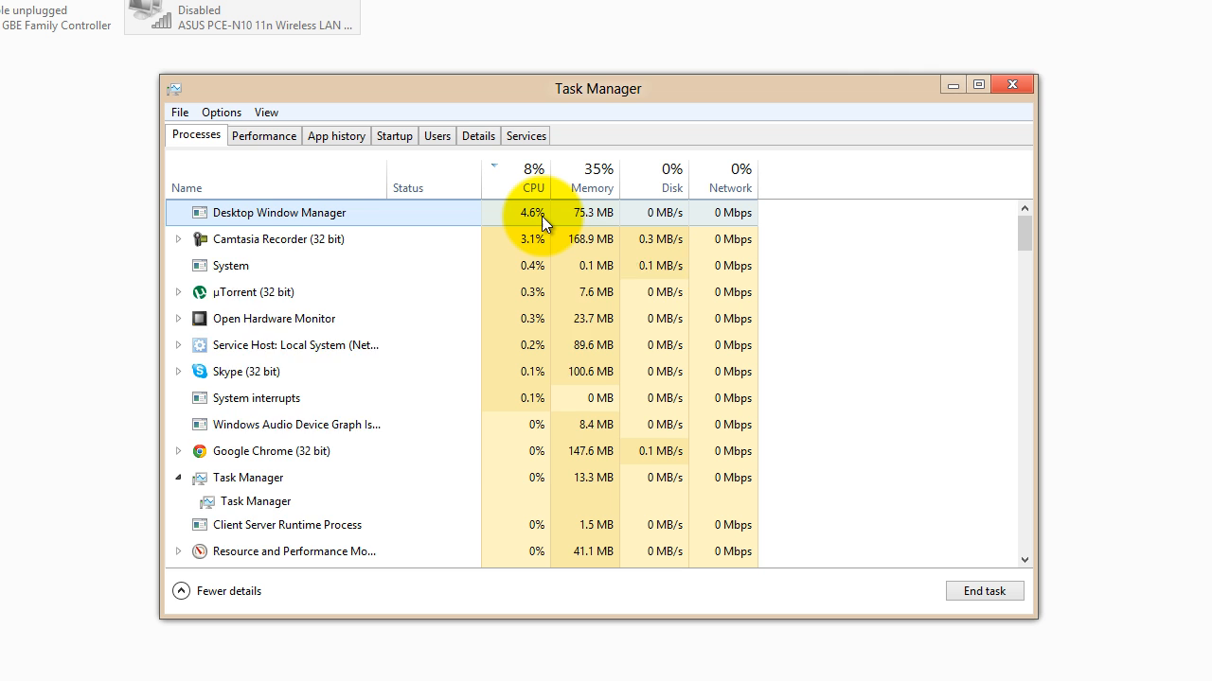
left_click(534, 178)
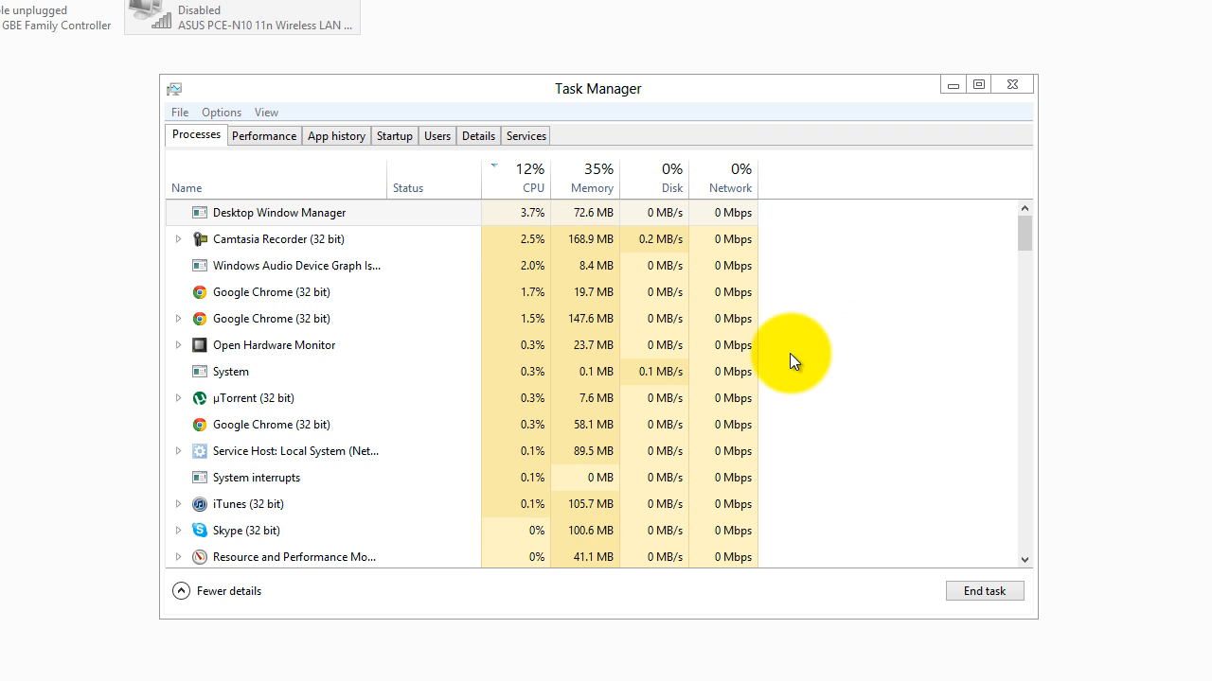
left_click(532, 187)
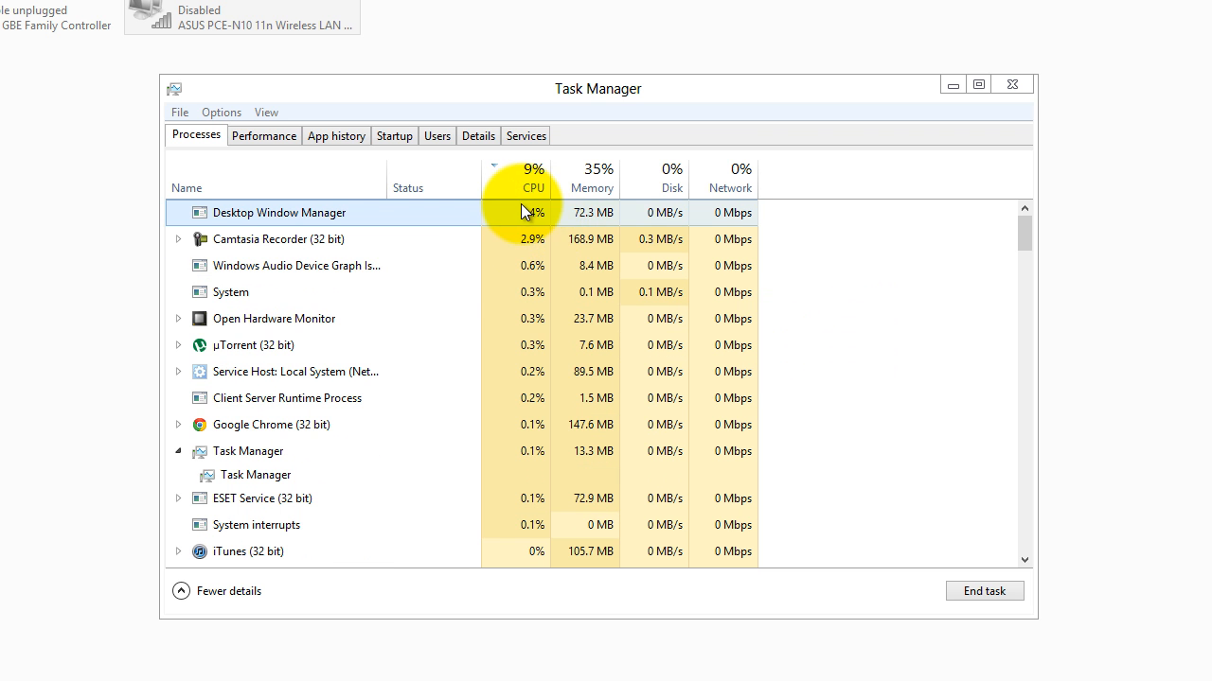
left_click(534, 178)
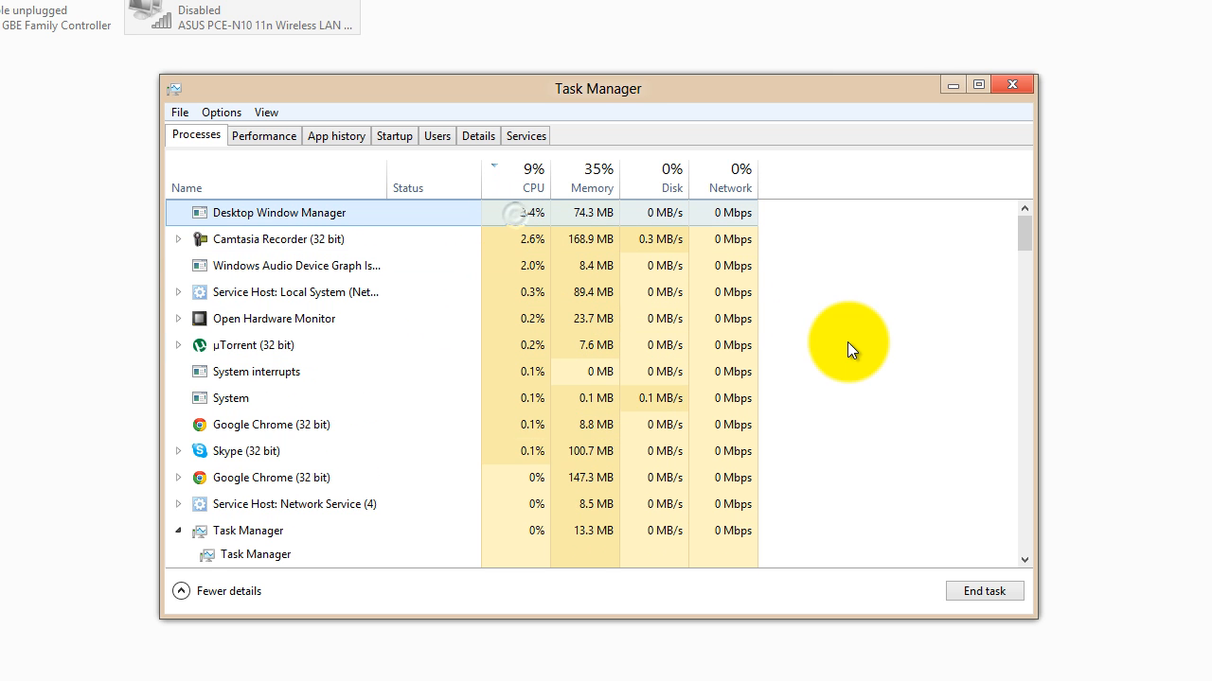
left_click_drag(598, 89, 715, 116)
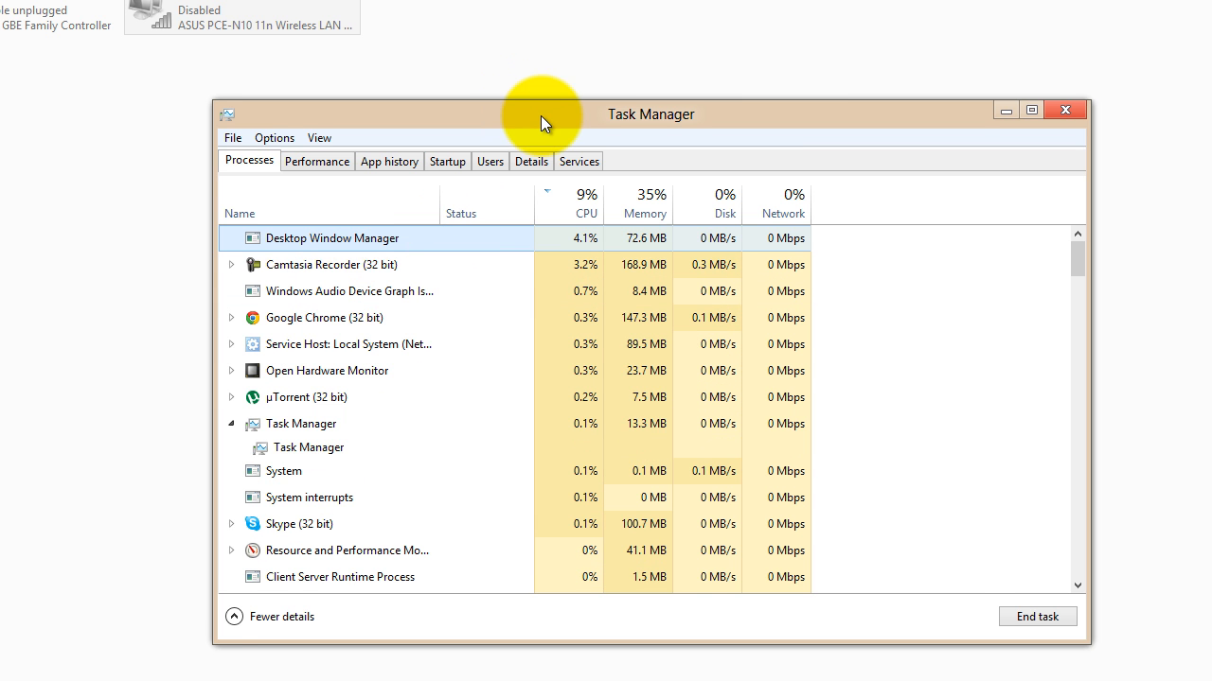
left_click_drag(651, 113, 564, 117)
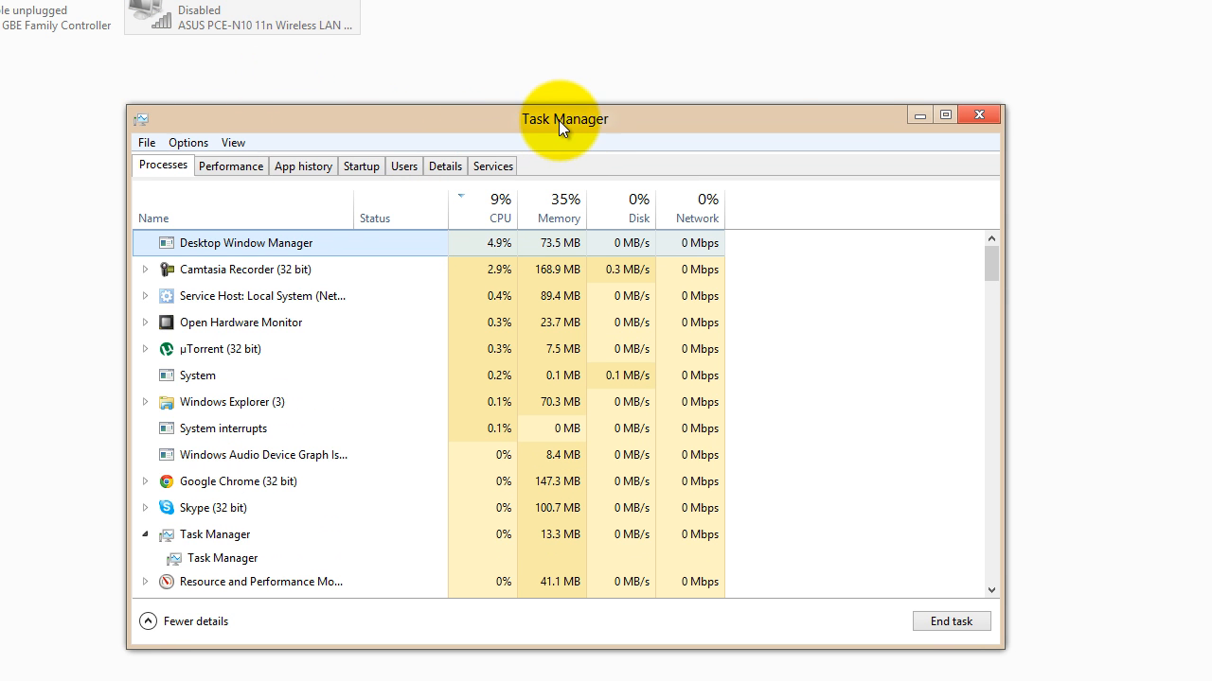
left_click_drag(564, 117, 666, 108)
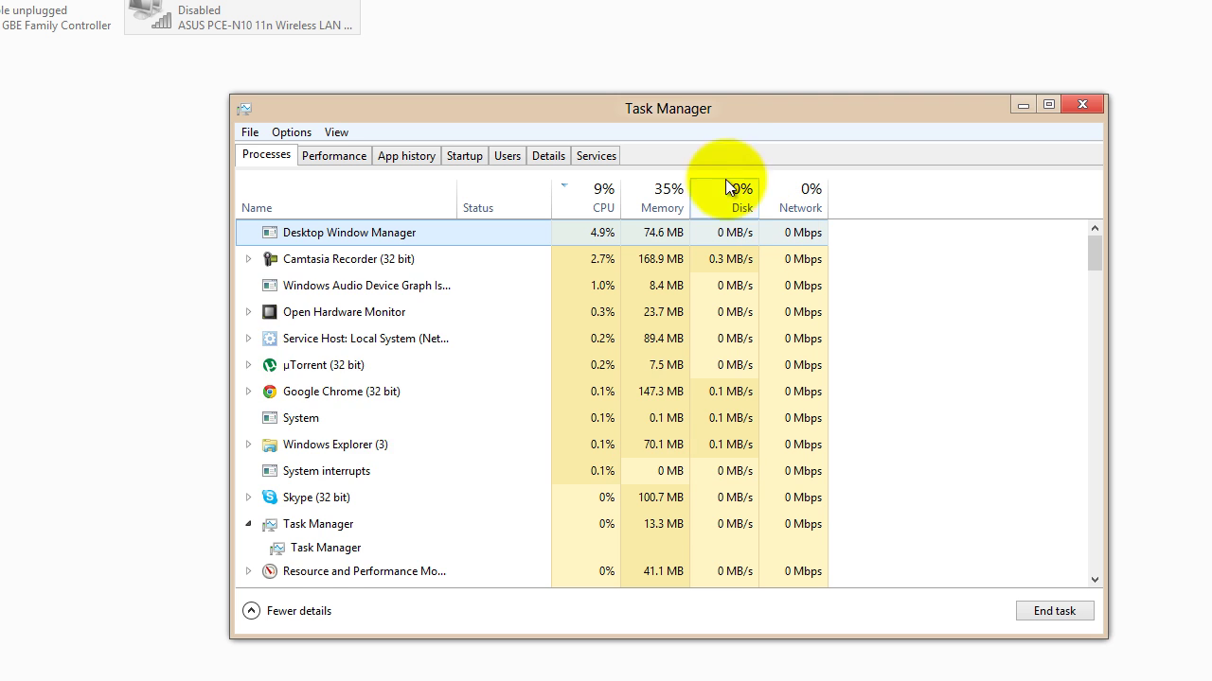